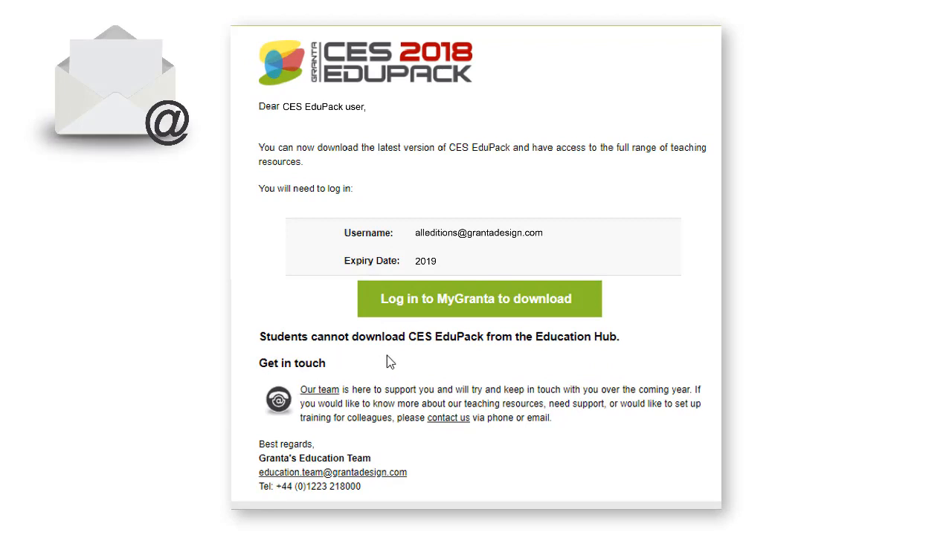
- Follow the email's 'Log in to MyGranta to download' link to the My Granta Education log-in page
{"action": "left_click", "coordinate": [479, 299]}
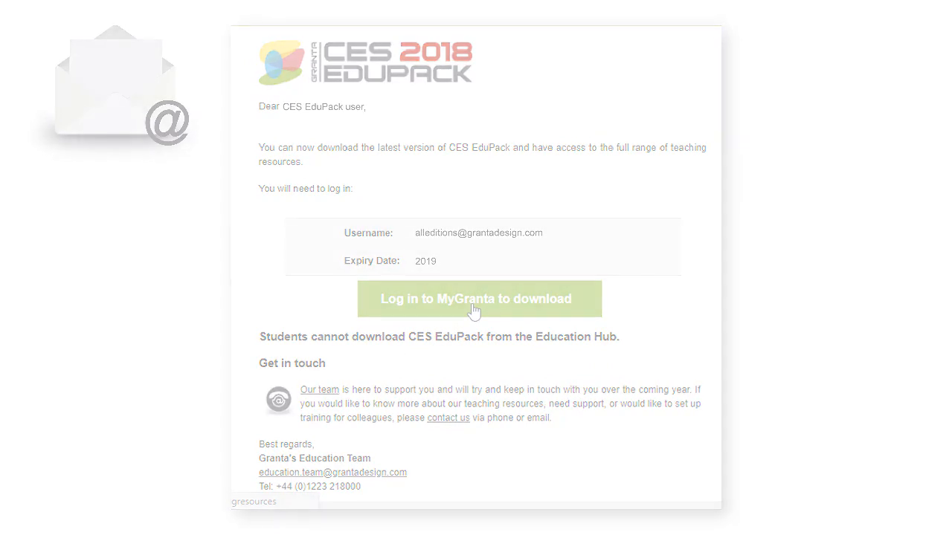
{"action": "left_click", "coordinate": [479, 299]}
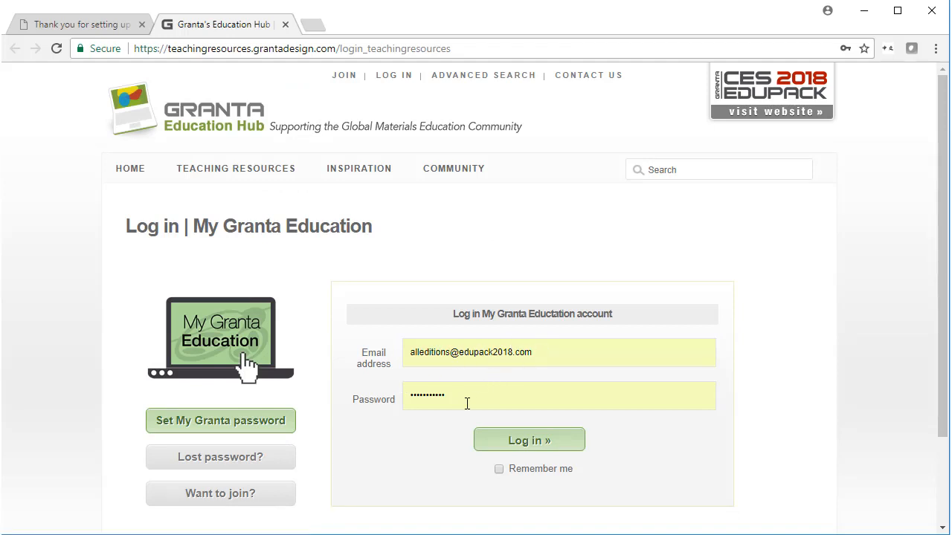
- Log in to My Granta and go to the Download Software Area listing CES EduPack 2018
{"action": "left_click", "coordinate": [528, 439]}
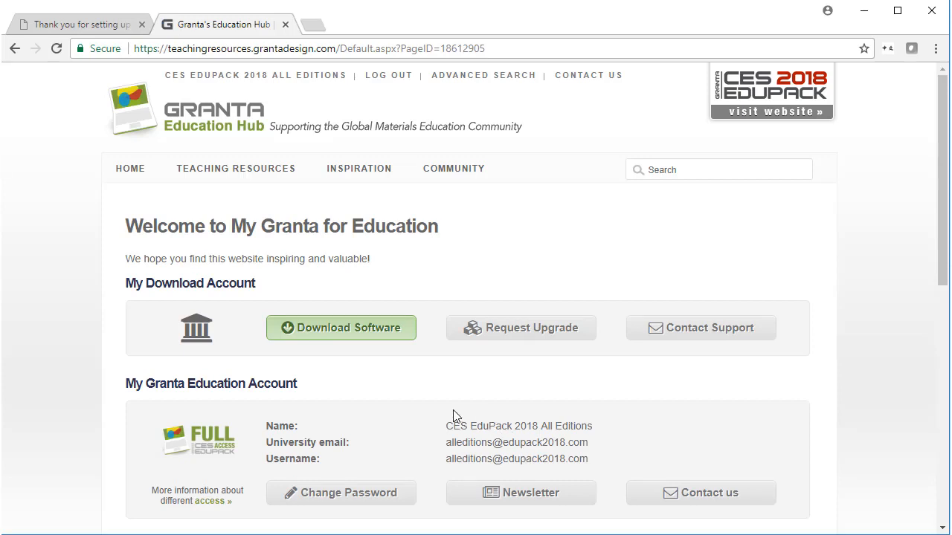
{"action": "mouse_move", "coordinate": [145, 307]}
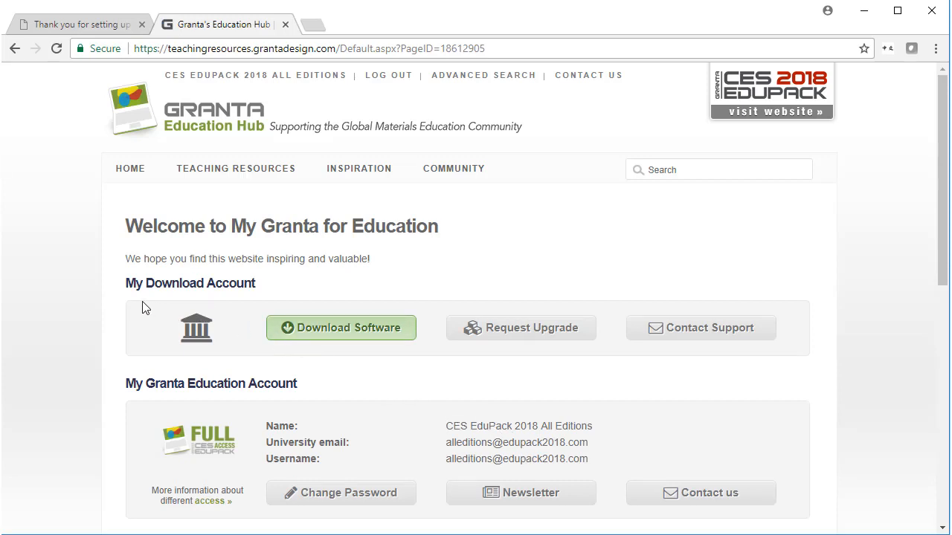
{"action": "mouse_move", "coordinate": [239, 301]}
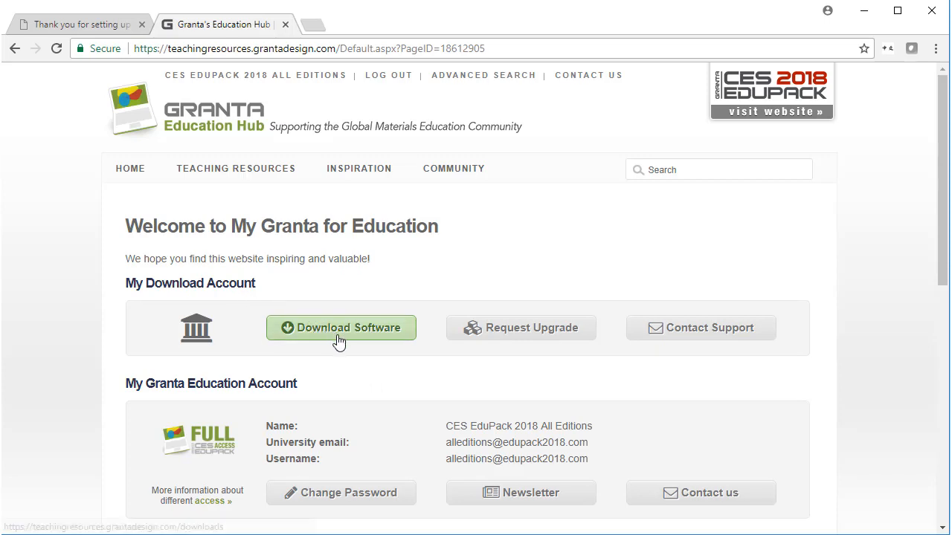
{"action": "left_click", "coordinate": [340, 328]}
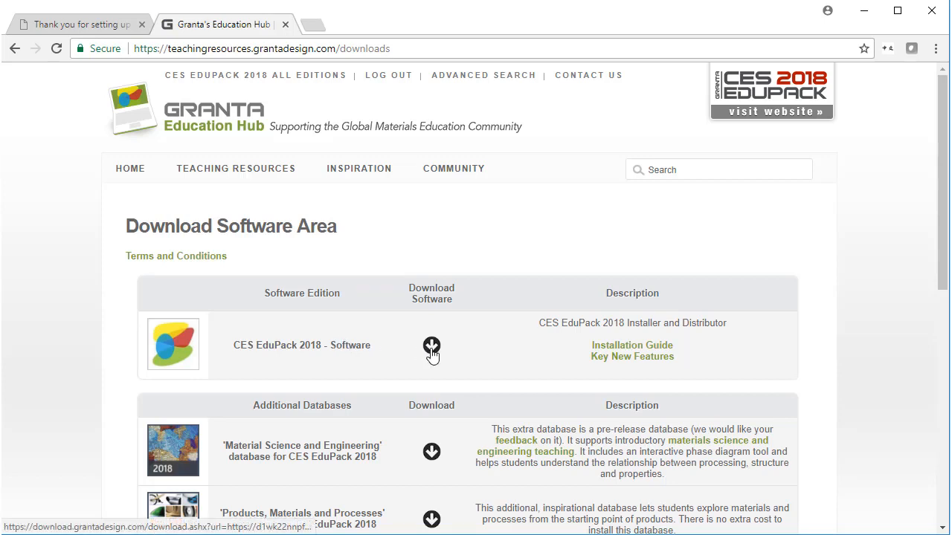
- Download the CES EduPack 2018 - Software installer .exe and launch it from the download bar
{"action": "left_click", "coordinate": [431, 345]}
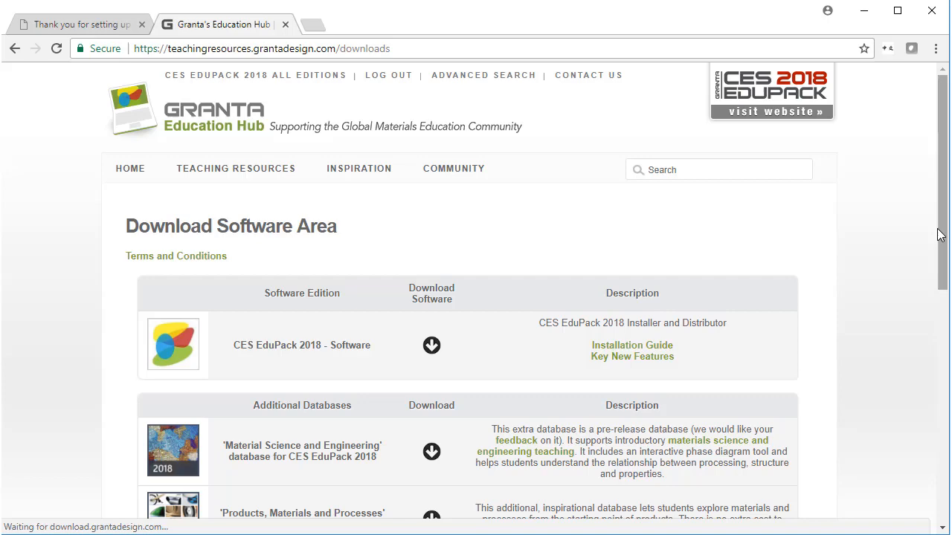
{"action": "scroll", "scroll_direction": "down", "scroll_amount": 3}
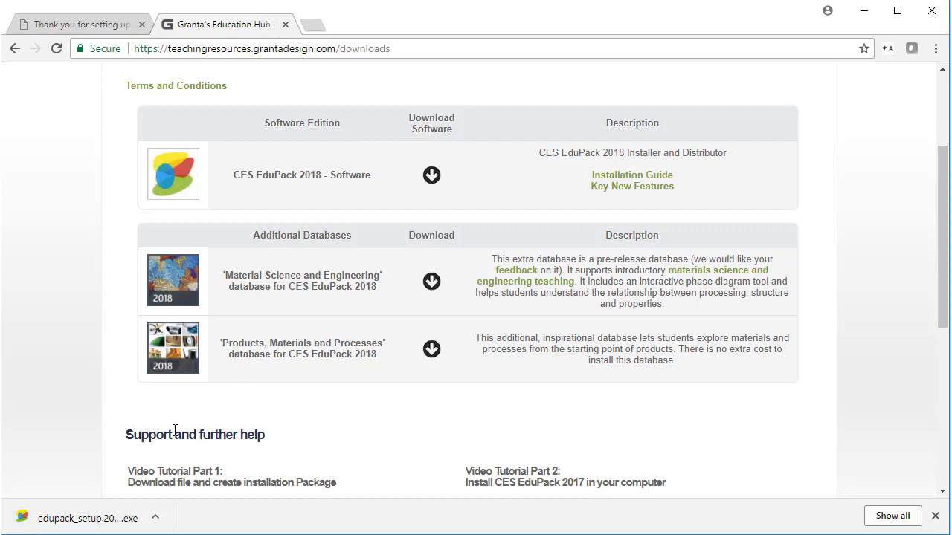
{"action": "left_click", "coordinate": [87, 519]}
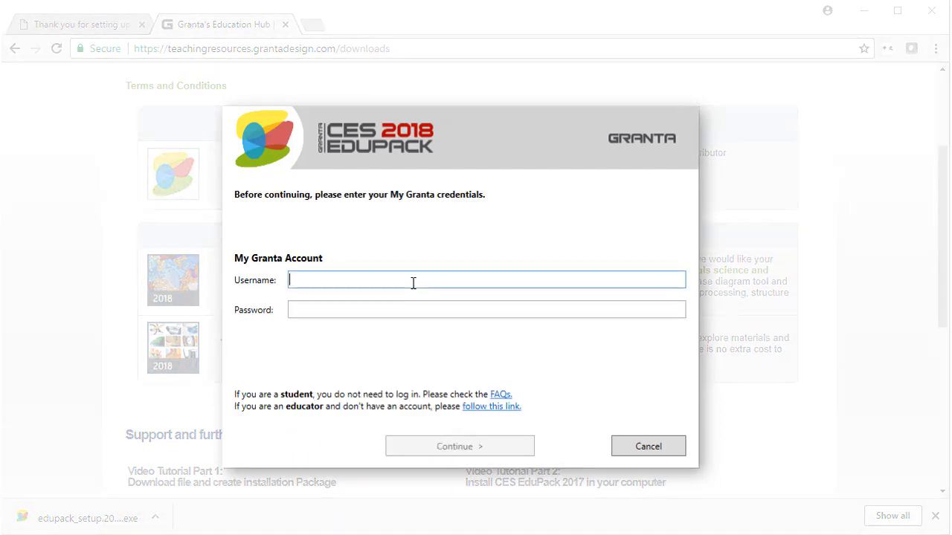
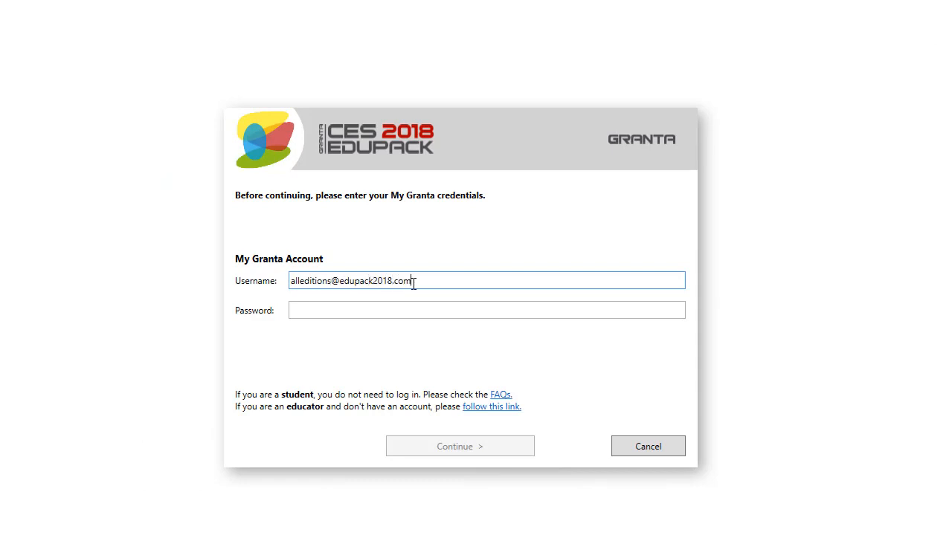
- Sign in to the installer with username 'alledit' and password to reach the distribute-or-install choice
{"action": "type", "text": "•••••"}
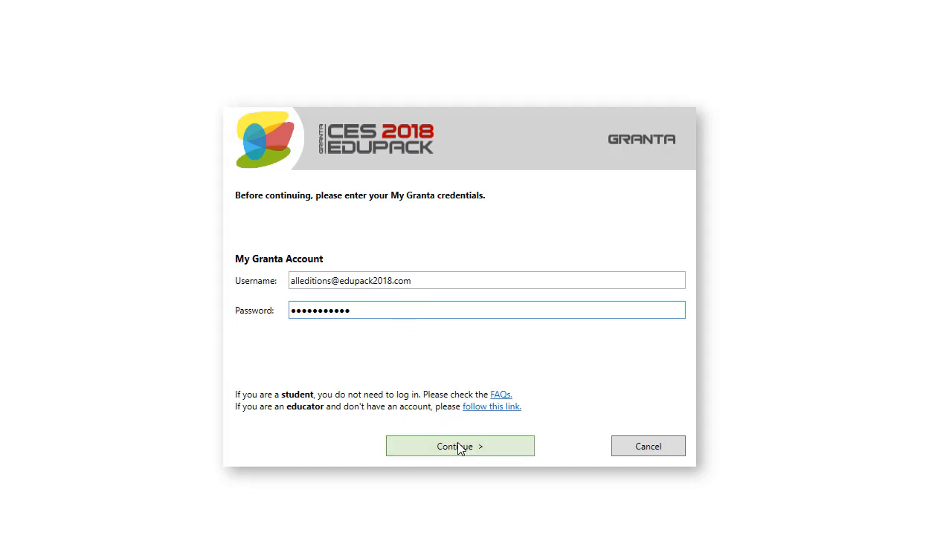
{"action": "left_click", "coordinate": [459, 446]}
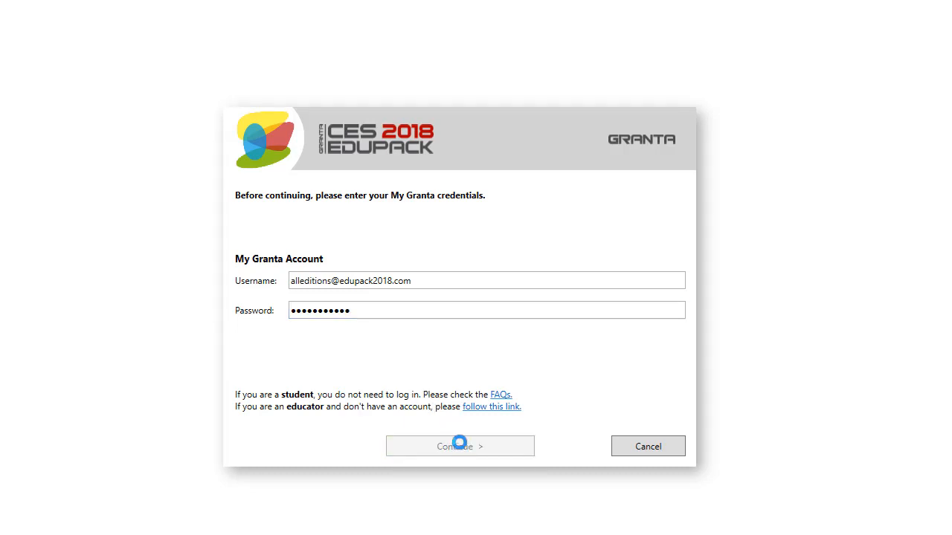
{"action": "left_click", "coordinate": [459, 446]}
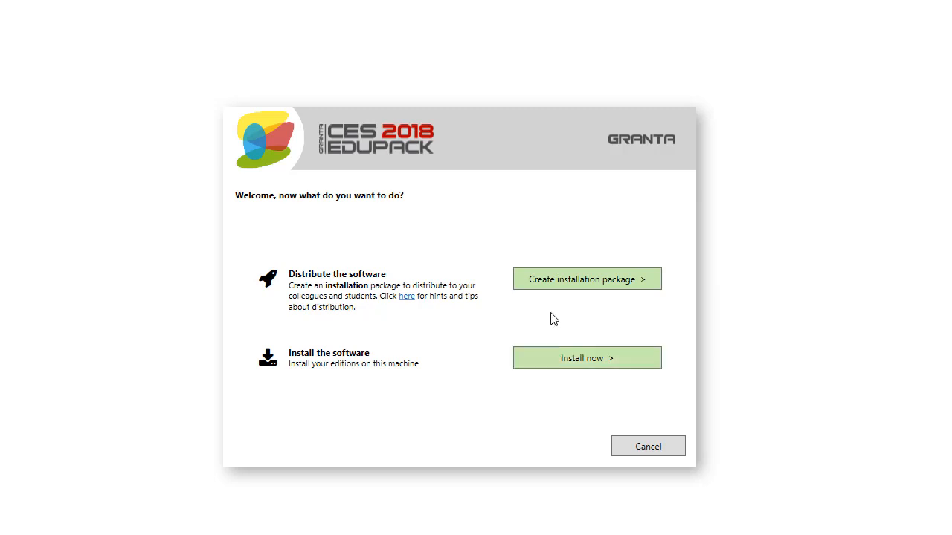
{"action": "mouse_move", "coordinate": [565, 291]}
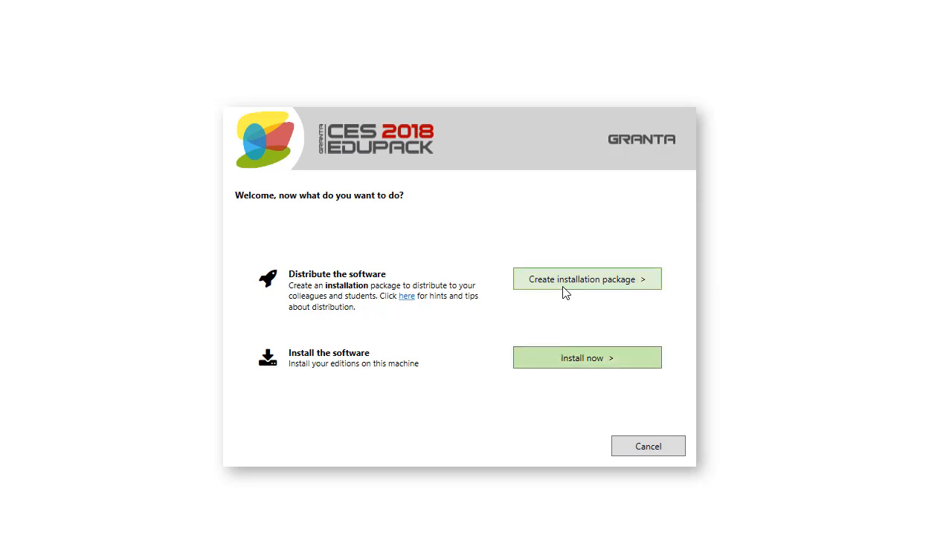
- Choose 'Create installation package' with All Editions saved to E:\ (2.91 GB)
{"action": "left_click", "coordinate": [587, 279]}
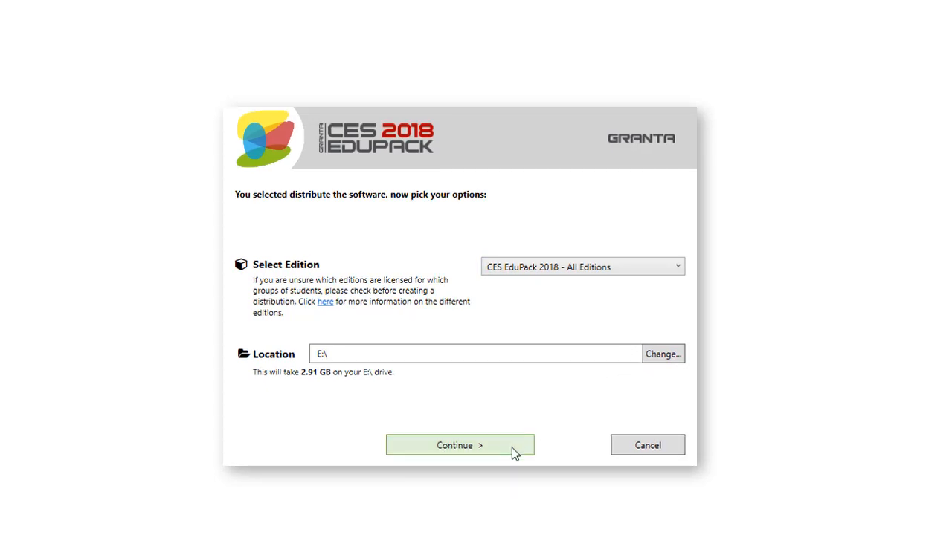
- Continue to acquire the package files into the All Editions folder on E:\
{"action": "left_click", "coordinate": [460, 445]}
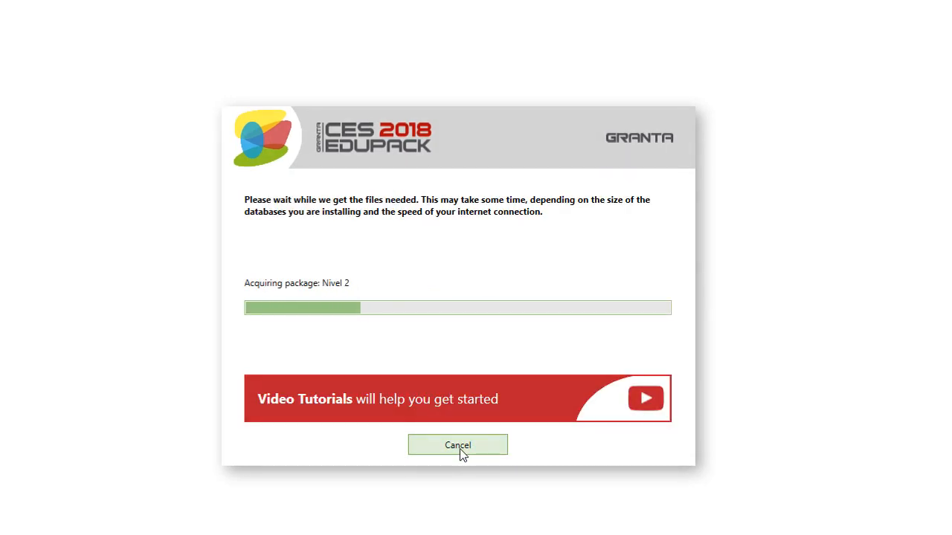
{"action": "left_click", "coordinate": [457, 445]}
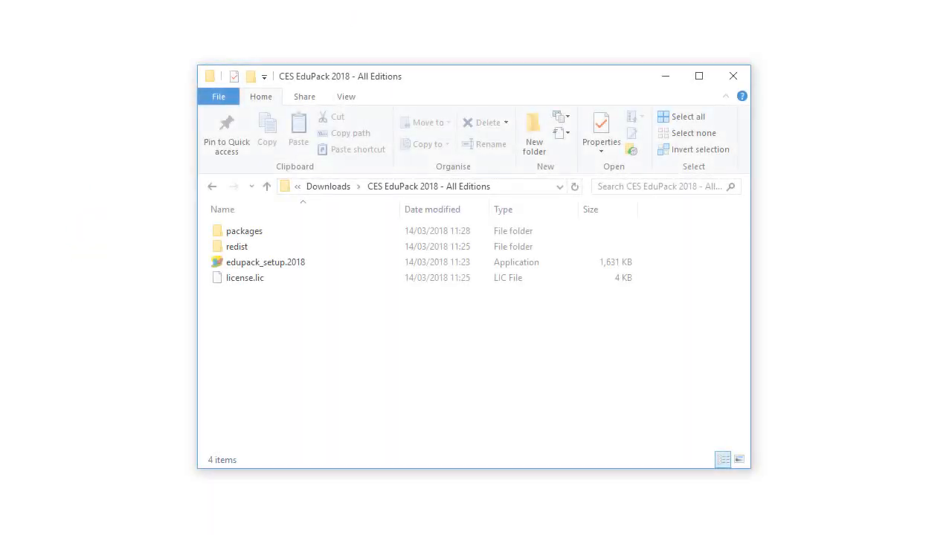